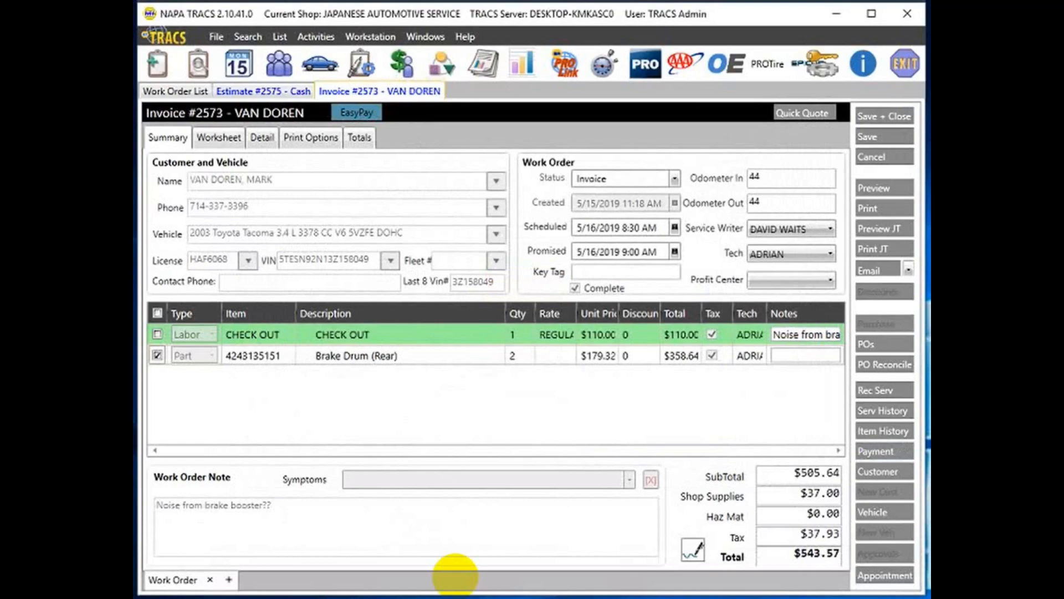
mouse_move(691, 546)
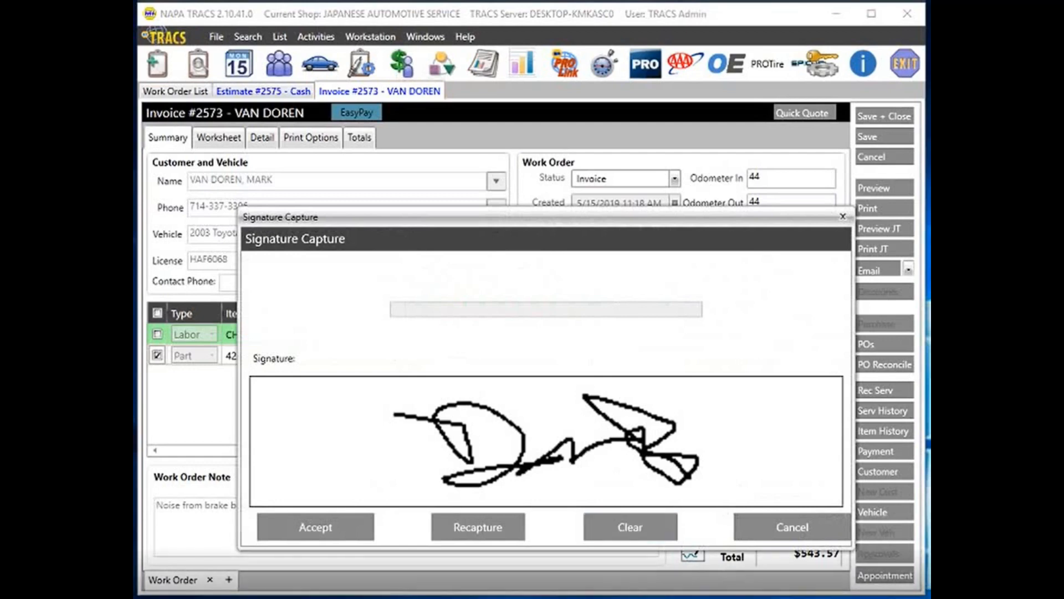
Accept the customer's drawn signature in the Signature Capture box for invoice #2573.
left_click(314, 527)
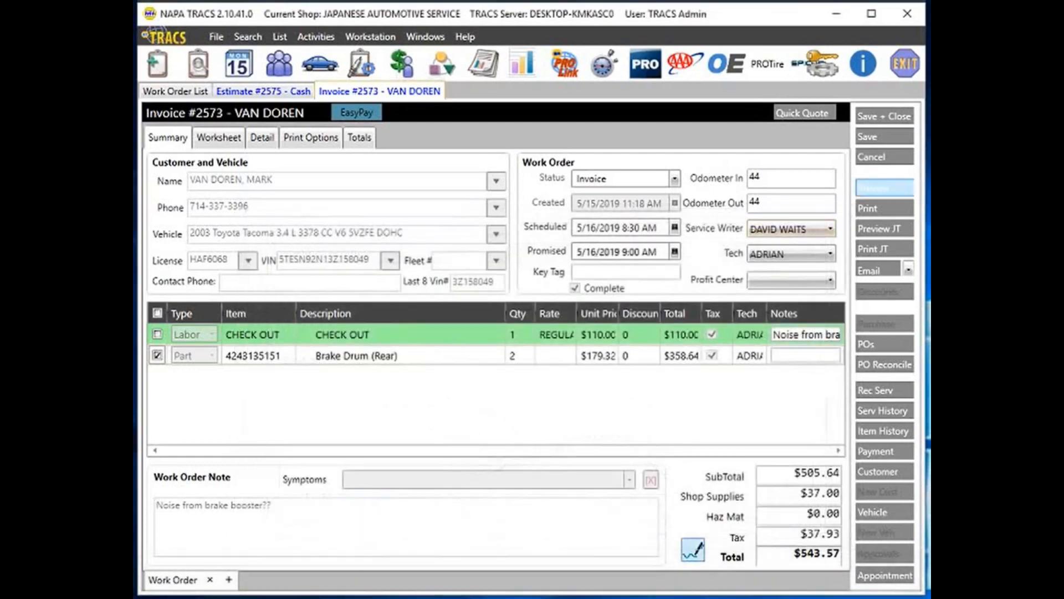
Preview invoice #2573 and scroll down to the PAID total and printed signature.
left_click(883, 227)
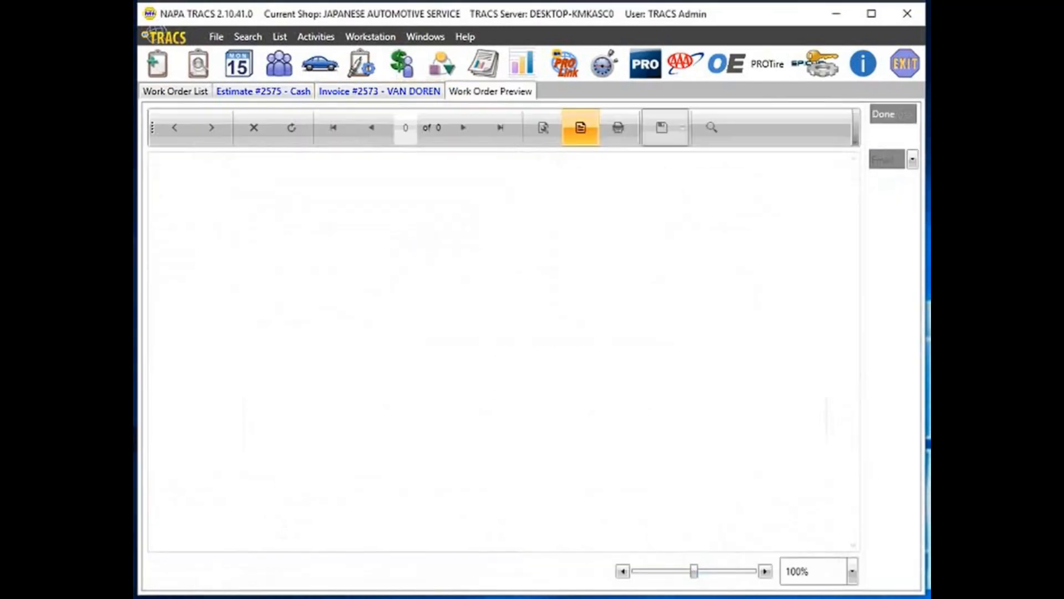
left_click(291, 128)
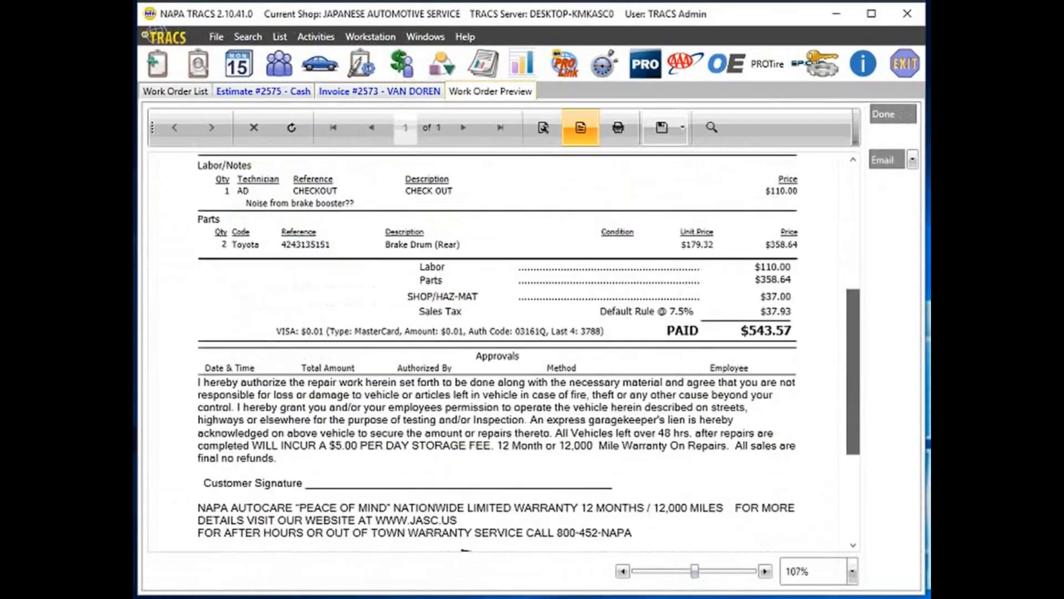
scroll("down", 3)
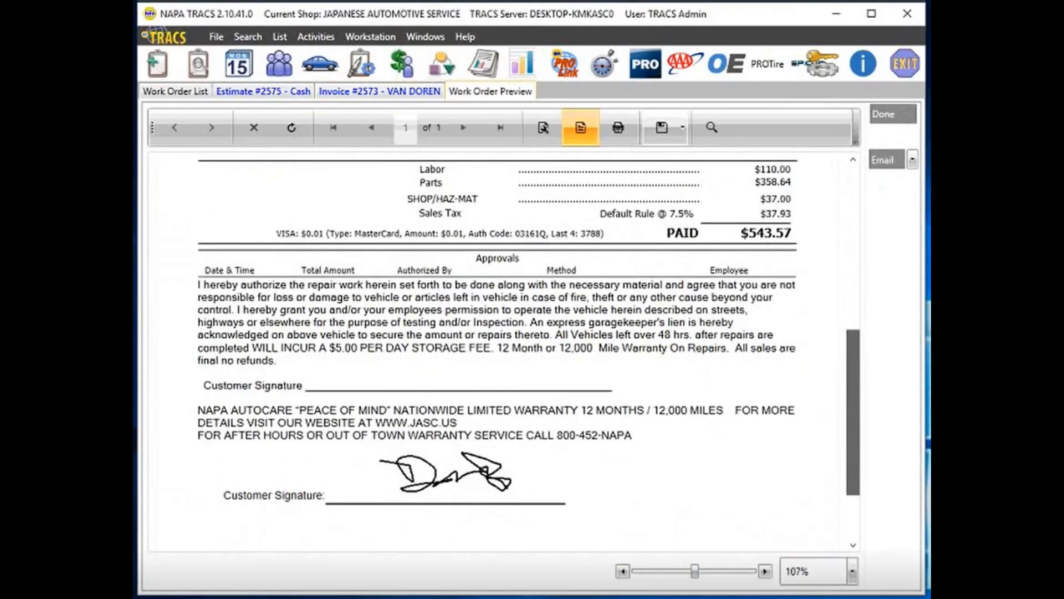